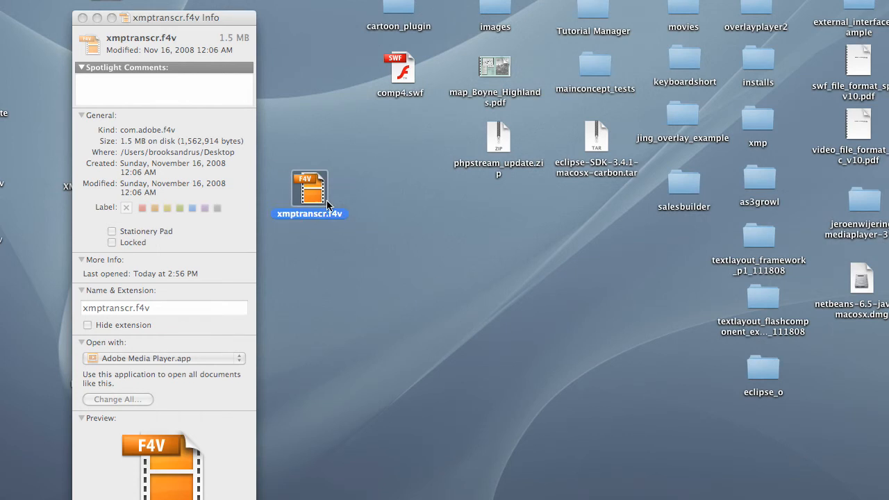
{"action": "mouse_move", "coordinate": [369, 208]}
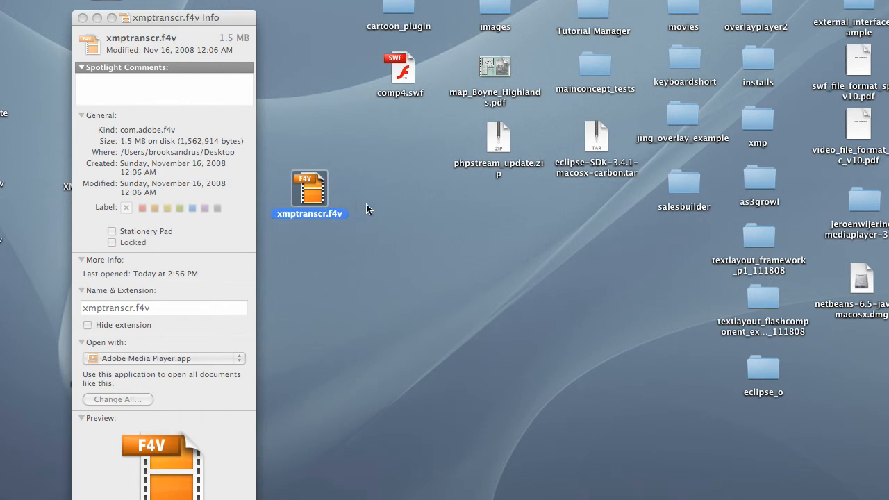
{"action": "mouse_move", "coordinate": [300, 210]}
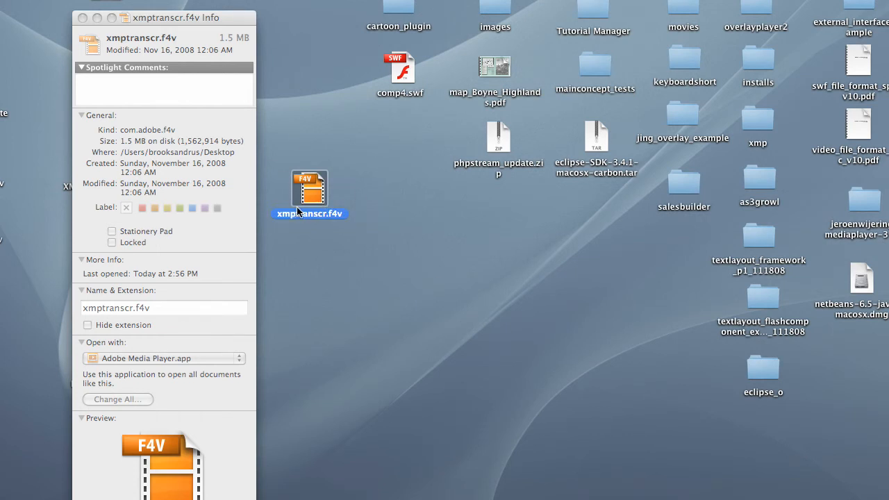
{"action": "mouse_move", "coordinate": [328, 239]}
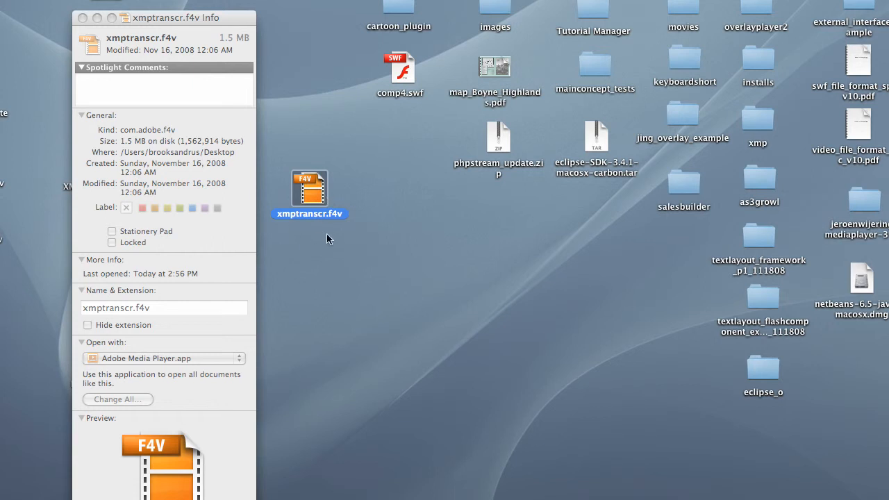
{"action": "mouse_move", "coordinate": [236, 15]}
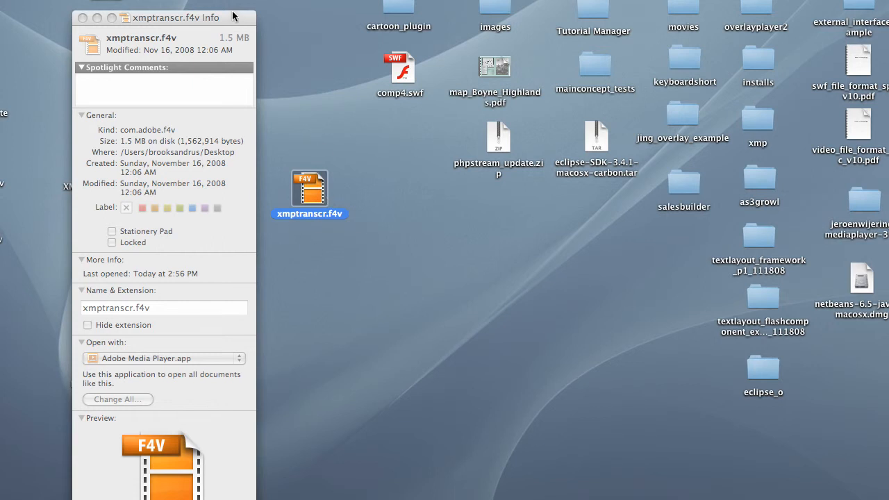
Step: Review the Get Info details for xmptranscr.f4v: kind, 1.5 MB size, dates, Adobe Media Player opener
{"action": "scroll", "scroll_direction": "down", "scroll_amount": 3}
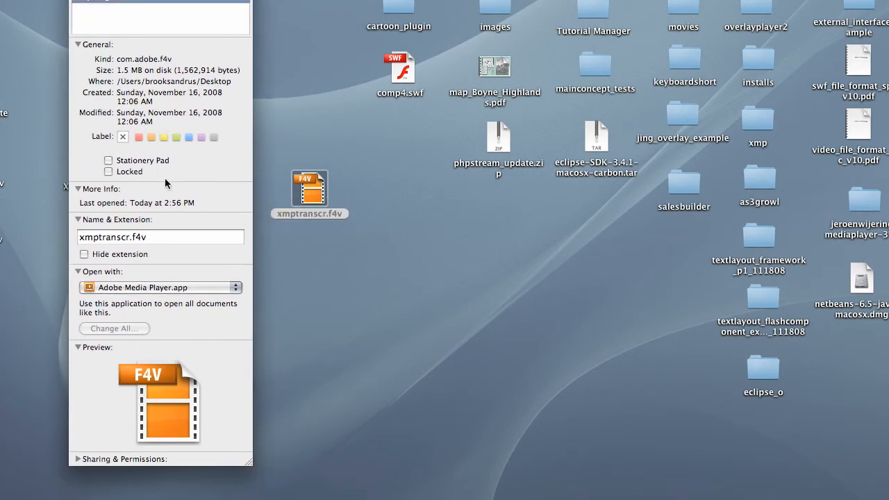
{"action": "mouse_move", "coordinate": [286, 291]}
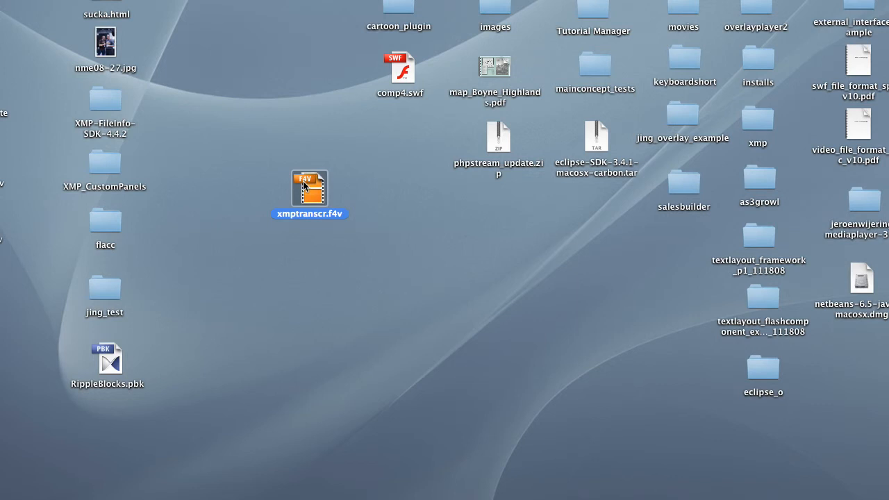
Step: Show the Open With choices for xmptranscr.f4v, listing Adobe Media Player and Flash Player
{"action": "right_click", "coordinate": [309, 187]}
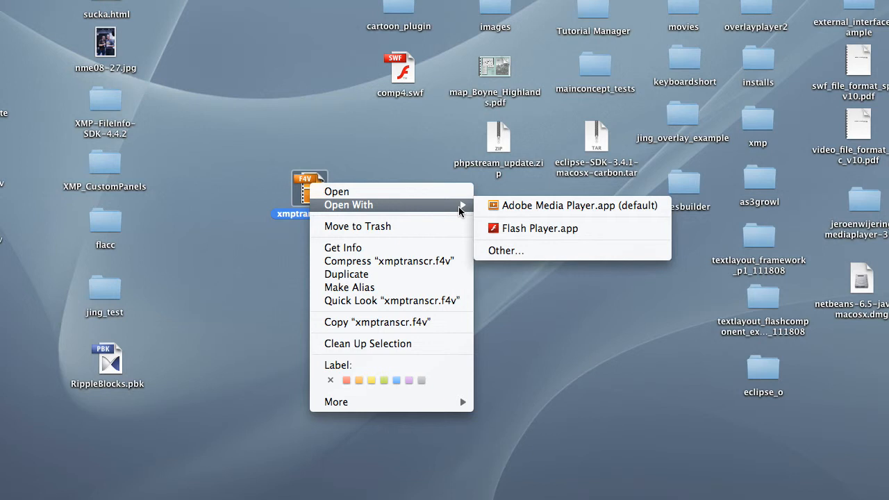
{"action": "mouse_move", "coordinate": [500, 211]}
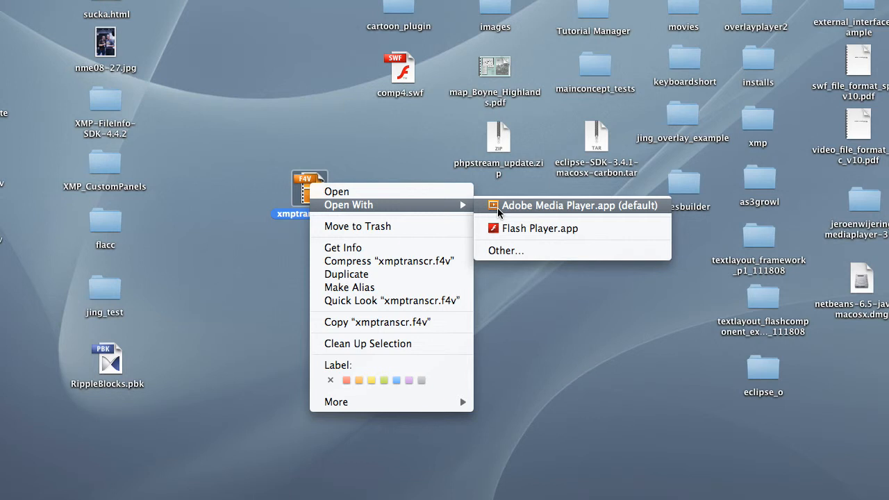
{"action": "mouse_move", "coordinate": [505, 243]}
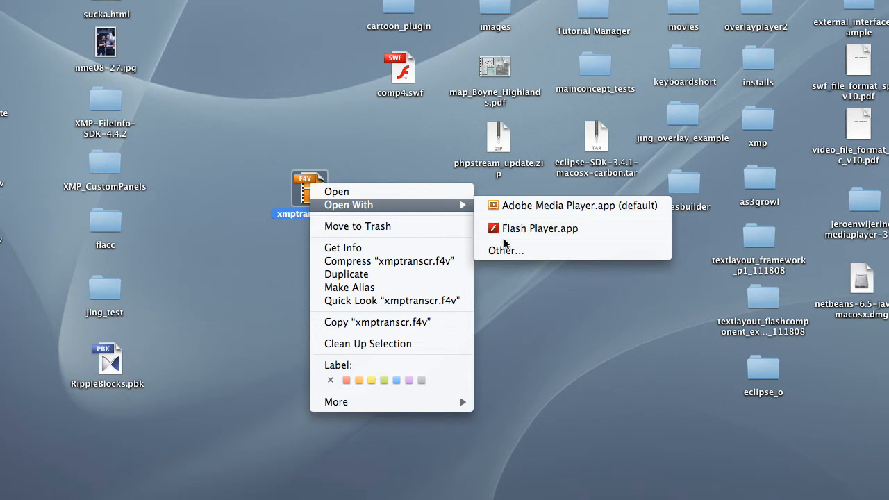
{"action": "mouse_move", "coordinate": [505, 229]}
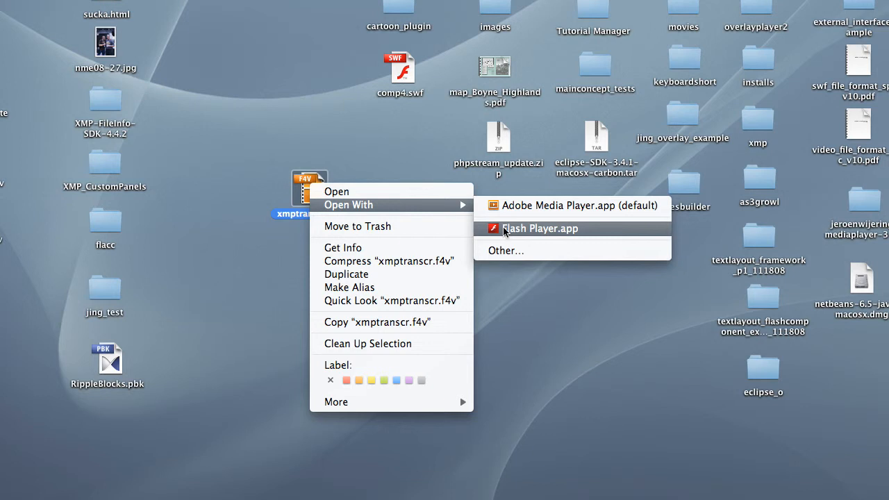
{"action": "mouse_move", "coordinate": [508, 255]}
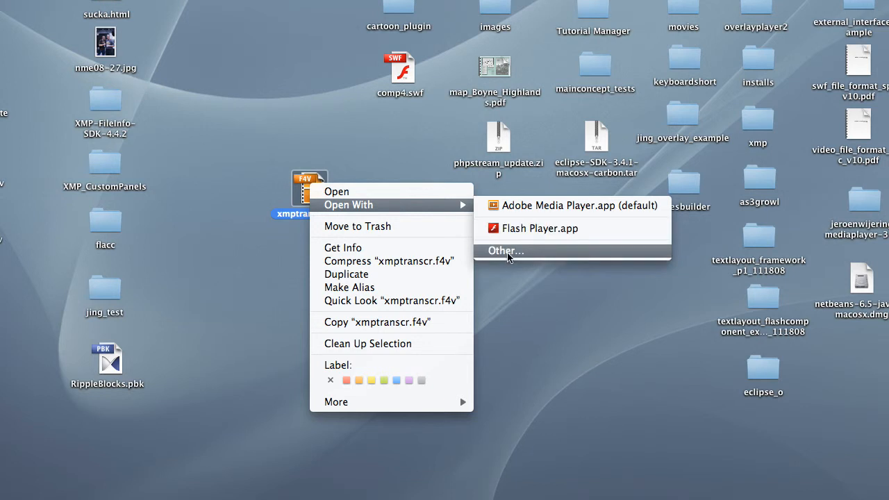
Step: Choose Other… and browse the Applications list for another app to open xmptranscr.f4v
{"action": "left_click", "coordinate": [505, 249]}
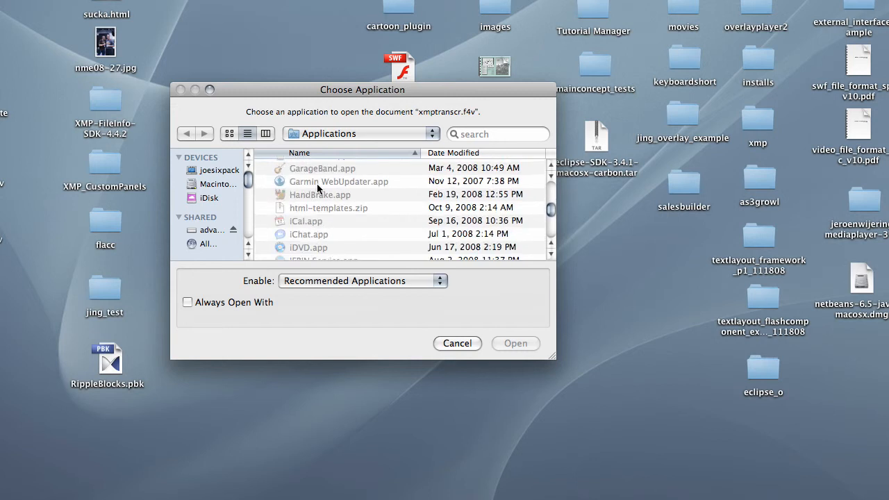
{"action": "scroll", "scroll_direction": "down", "scroll_amount": 3}
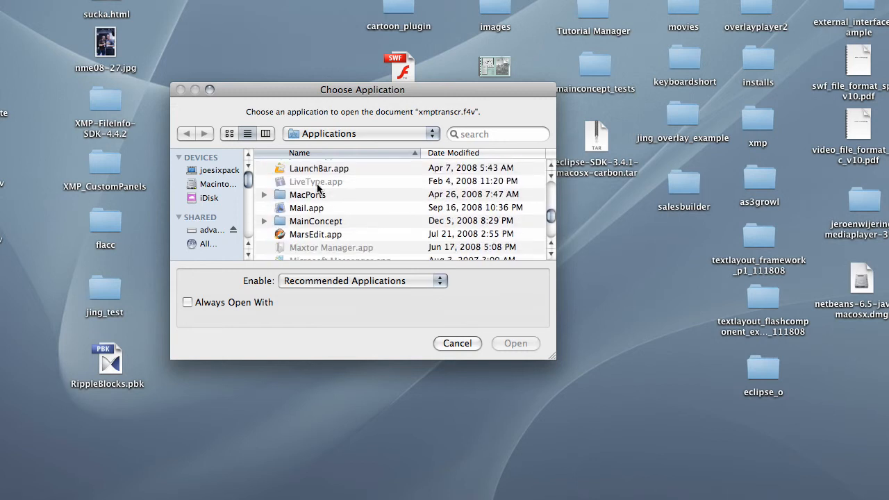
{"action": "scroll", "scroll_direction": "down", "scroll_amount": 3}
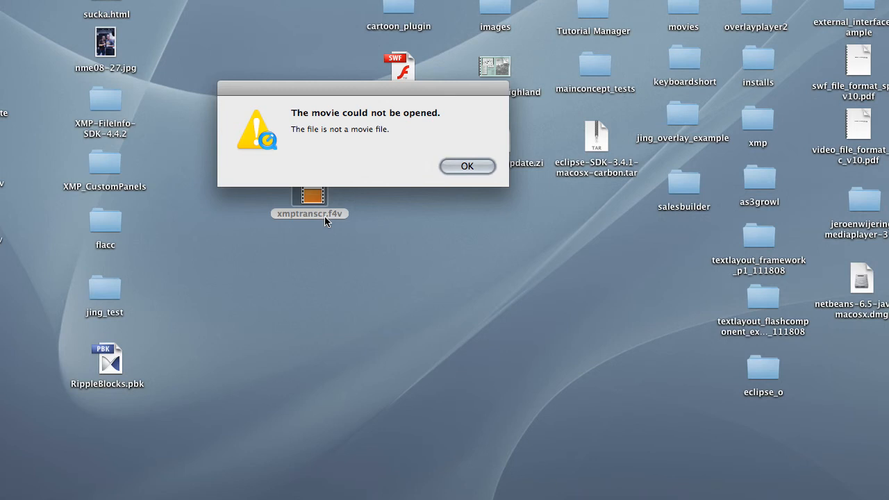
{"action": "mouse_move", "coordinate": [369, 162]}
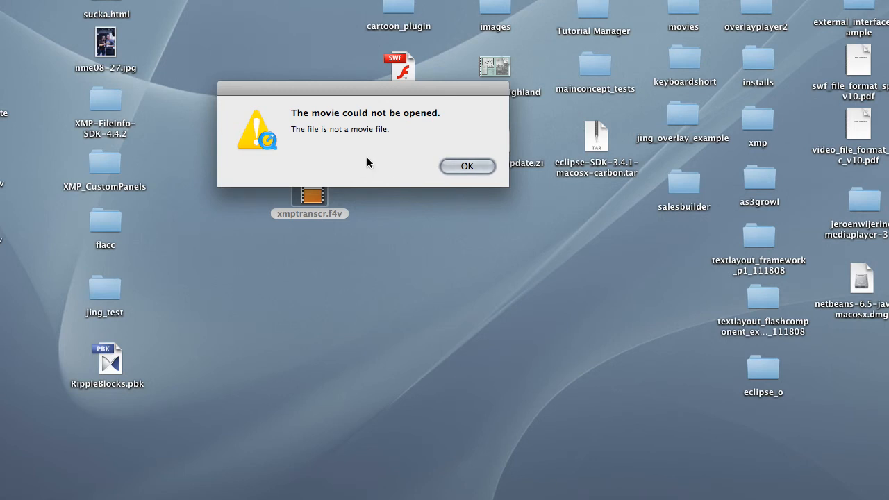
{"action": "mouse_move", "coordinate": [469, 166]}
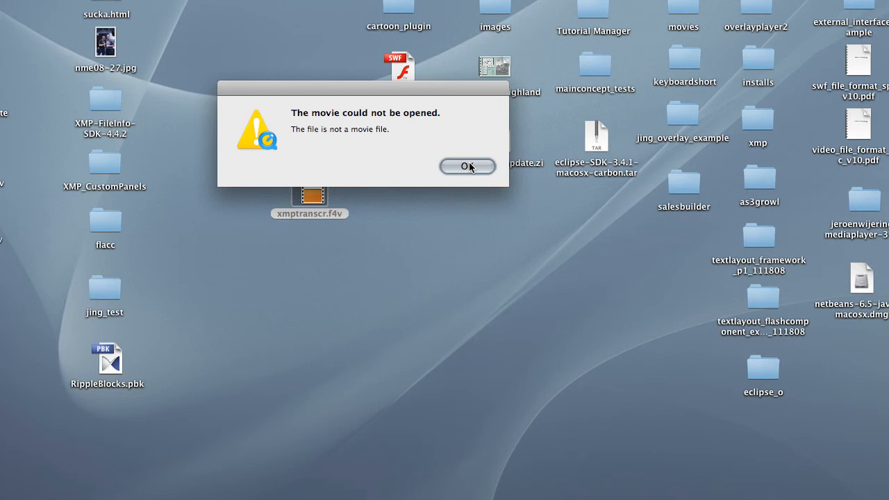
Step: Dismiss QuickTime Player's 'The movie could not be opened' warning
{"action": "left_click", "coordinate": [466, 167]}
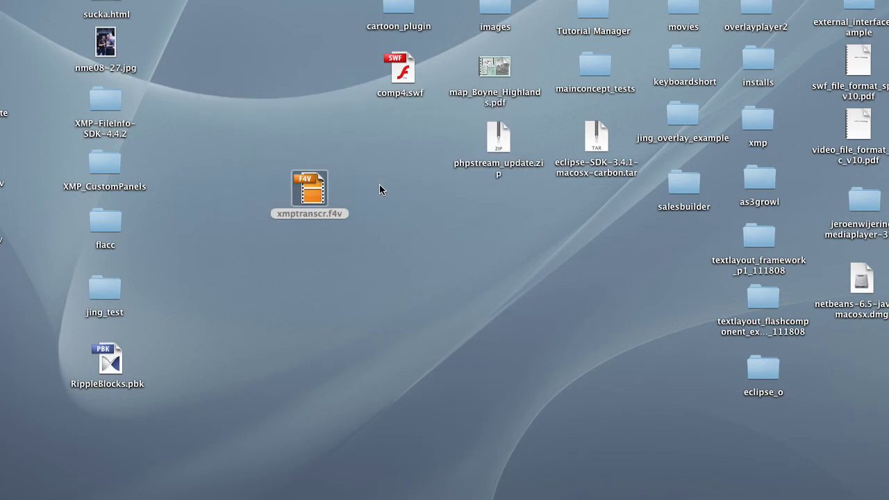
Step: Rename xmptranscr.f4v to xmptranscr.mp4, confirming the Use .mp4 extension change
{"action": "left_click", "coordinate": [309, 188]}
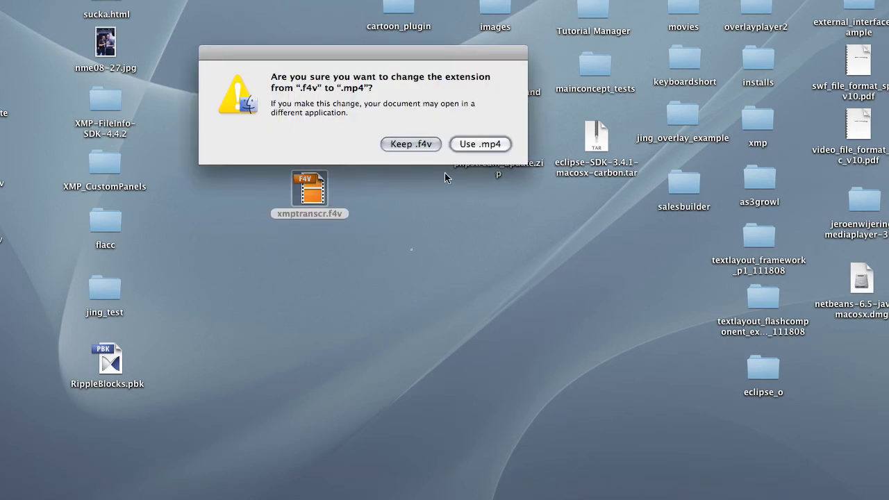
{"action": "left_click", "coordinate": [480, 143]}
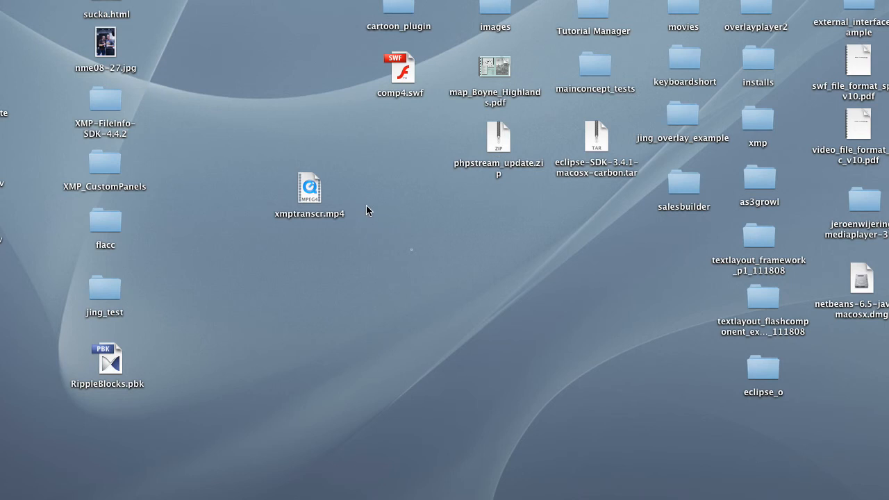
{"action": "left_click", "coordinate": [308, 189]}
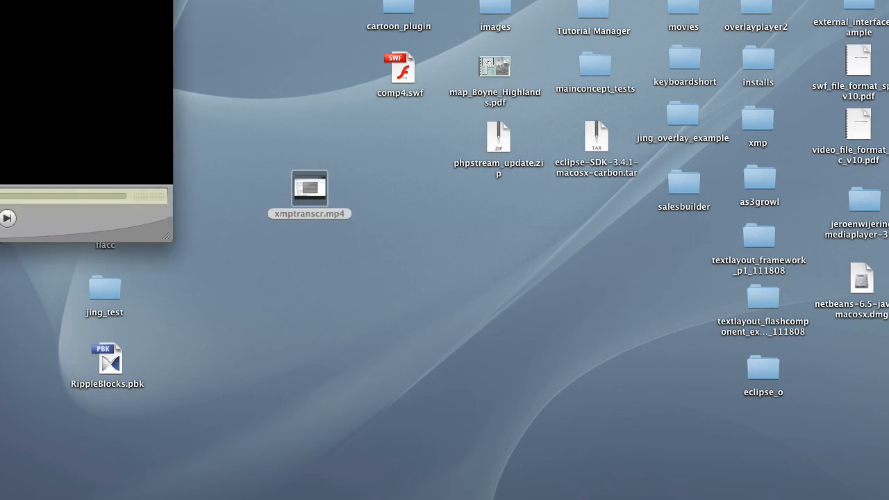
Step: Open xmptranscr.mp4 in QuickTime Player and view its inspector: 640×360 H.264, 49 seconds
{"action": "double_click", "coordinate": [308, 189]}
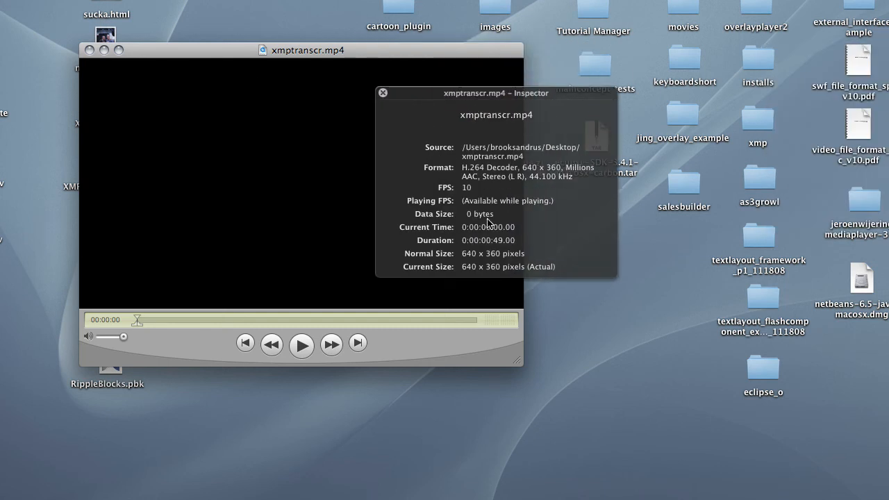
{"action": "mouse_move", "coordinate": [540, 179]}
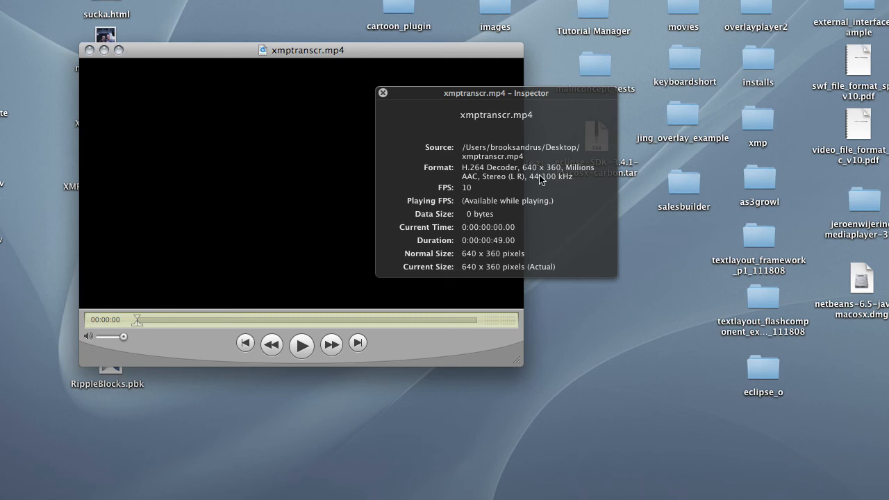
{"action": "mouse_move", "coordinate": [497, 252]}
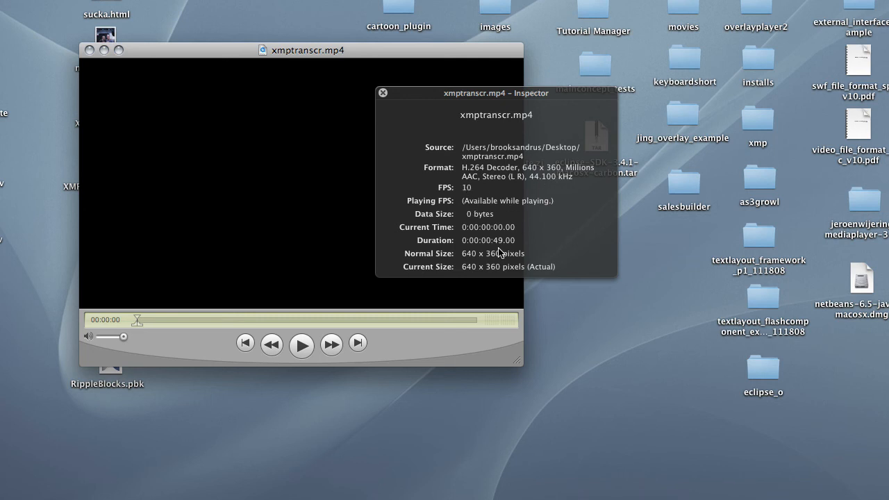
{"action": "mouse_move", "coordinate": [427, 151]}
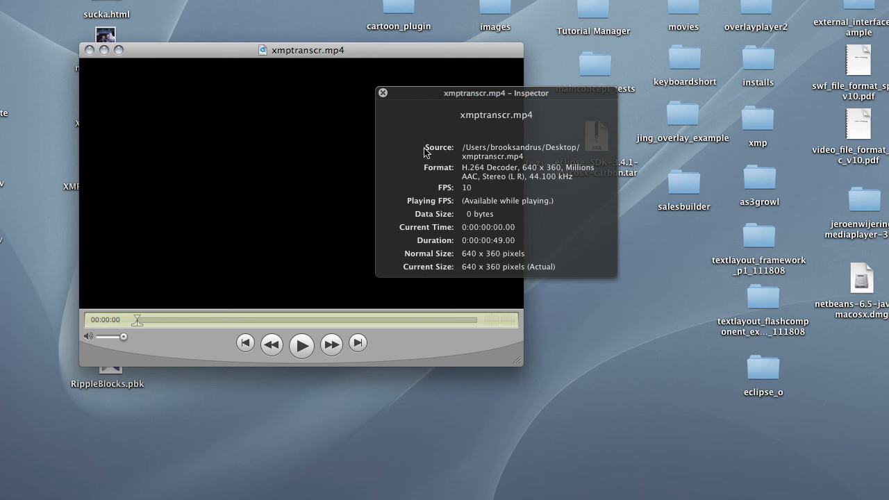
{"action": "mouse_move", "coordinate": [386, 97]}
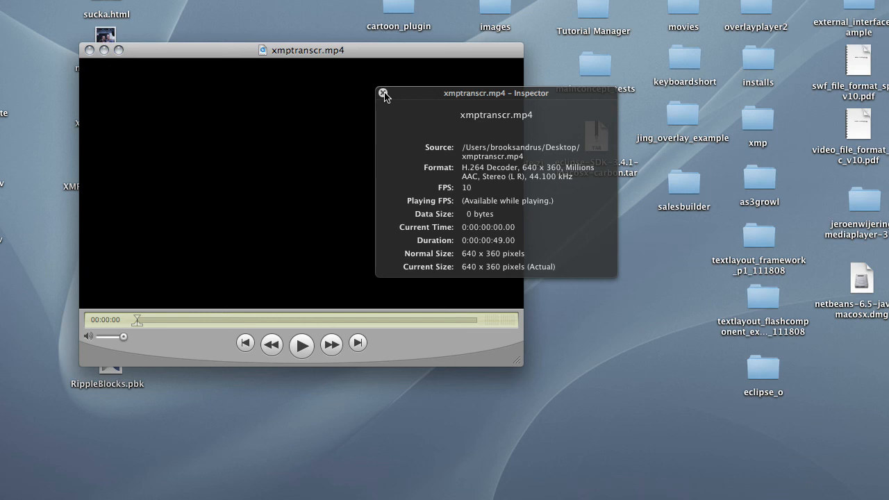
{"action": "left_click", "coordinate": [383, 95]}
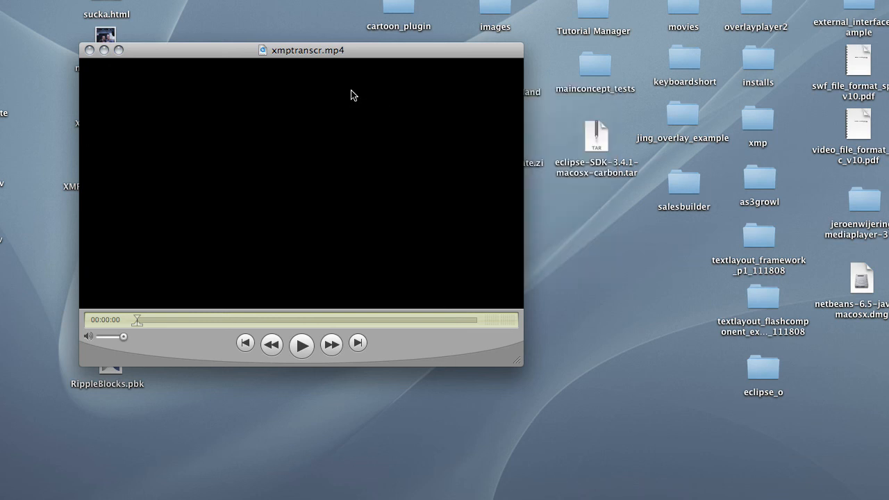
{"action": "mouse_move", "coordinate": [103, 47]}
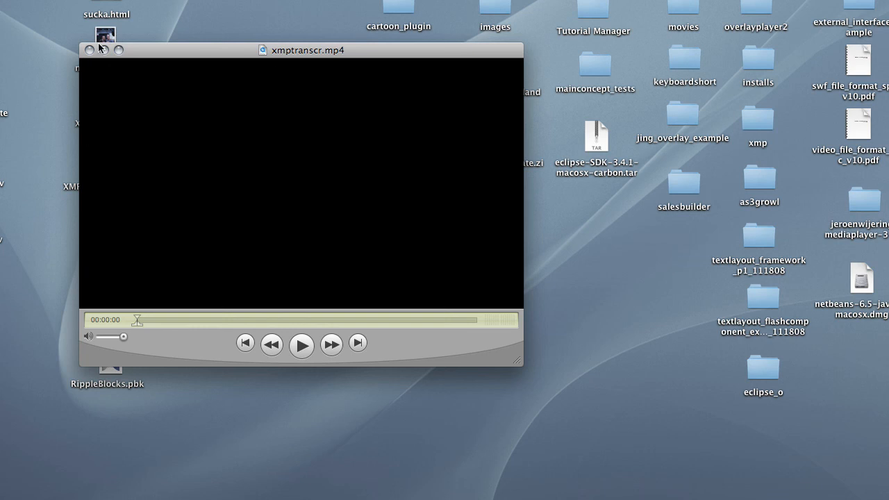